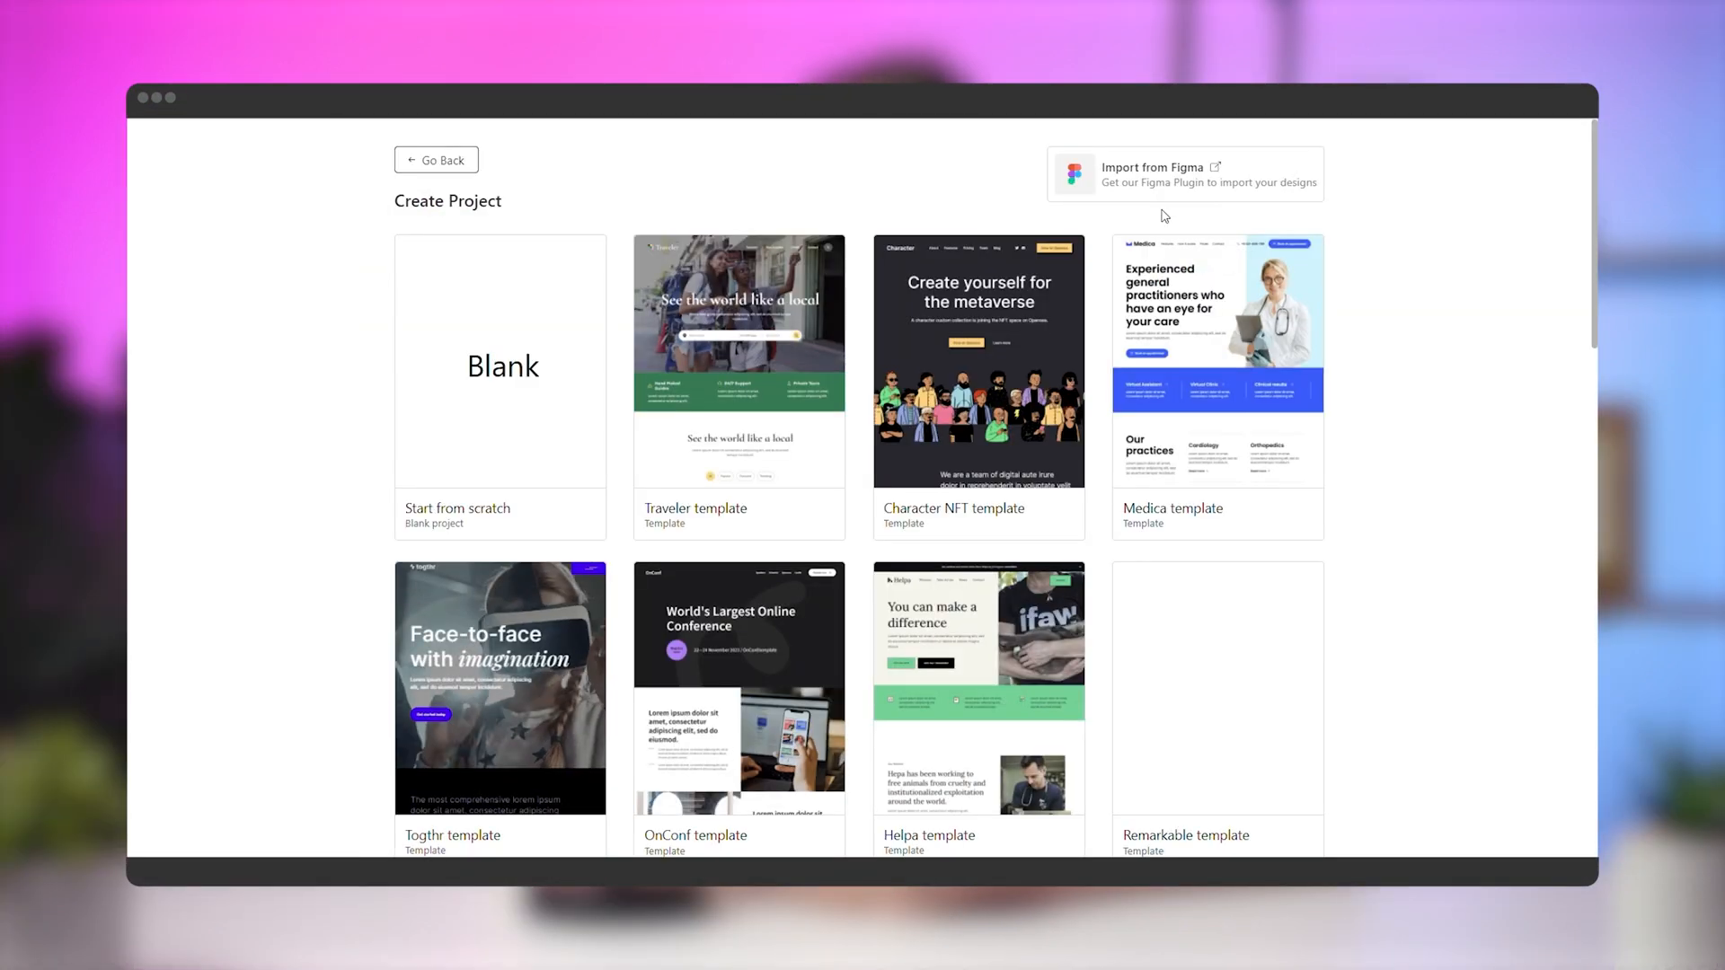
pyautogui.moveTo(738, 428)
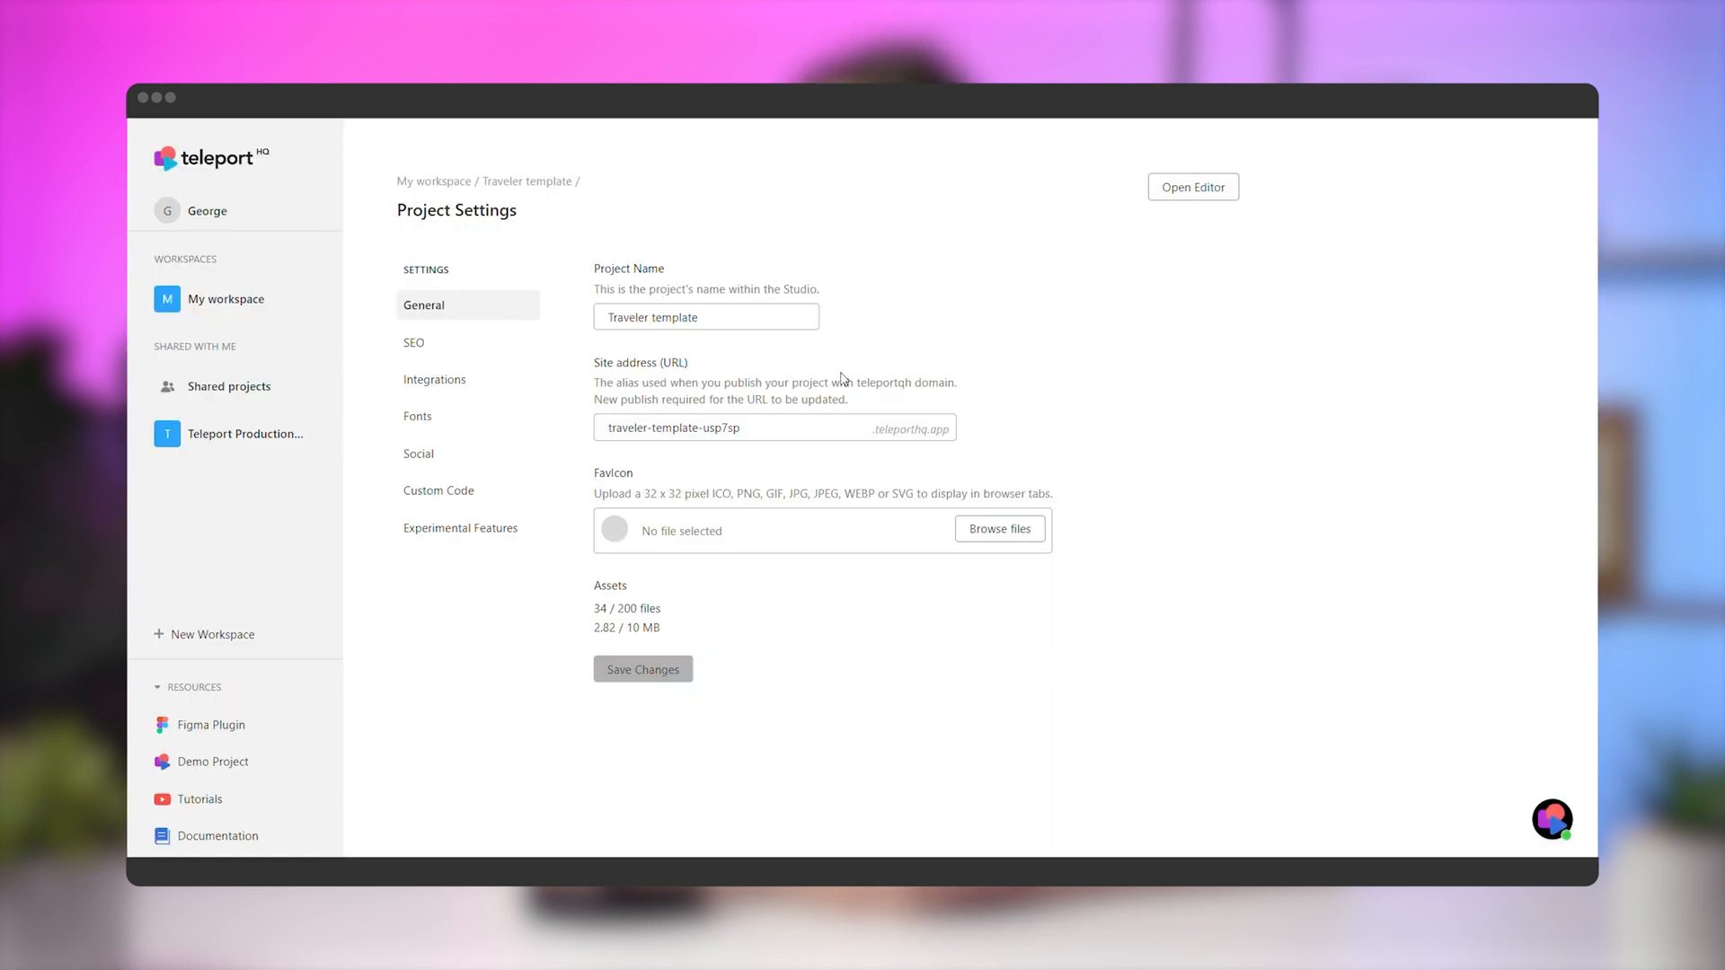
# Rename the project 'Traveler project', set site address 'traveler', upload favicon.ico and save.
pyautogui.doubleClick(670, 317)
pyautogui.write('projec')
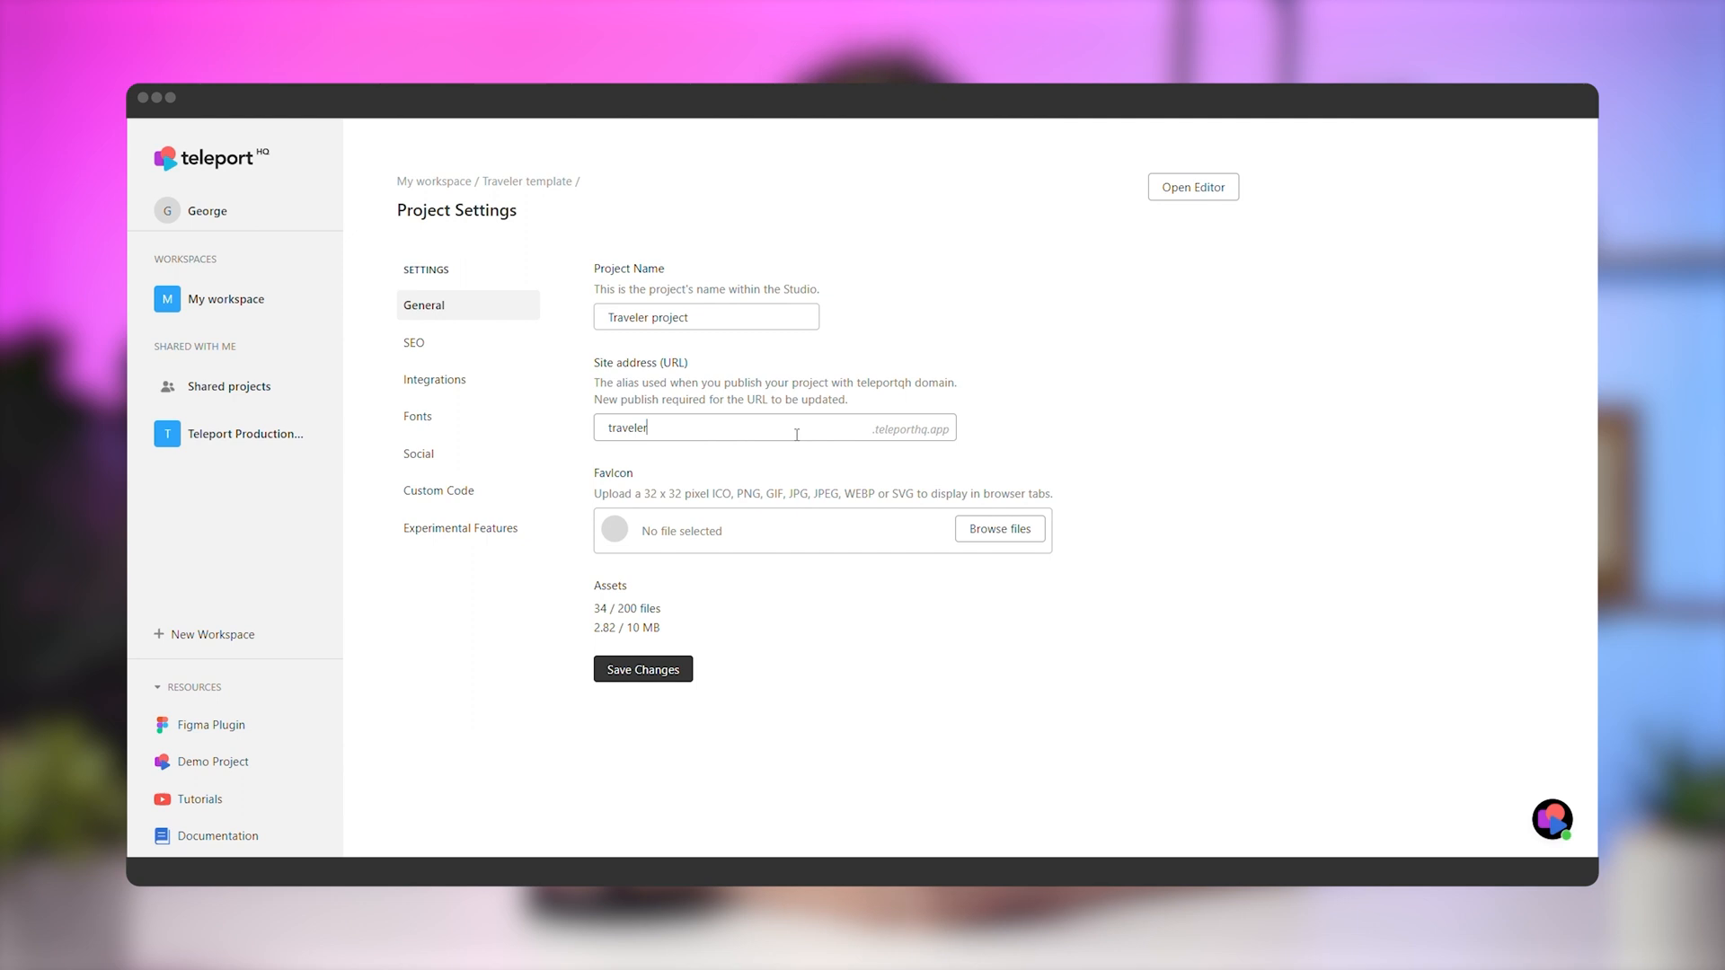
pyautogui.click(997, 528)
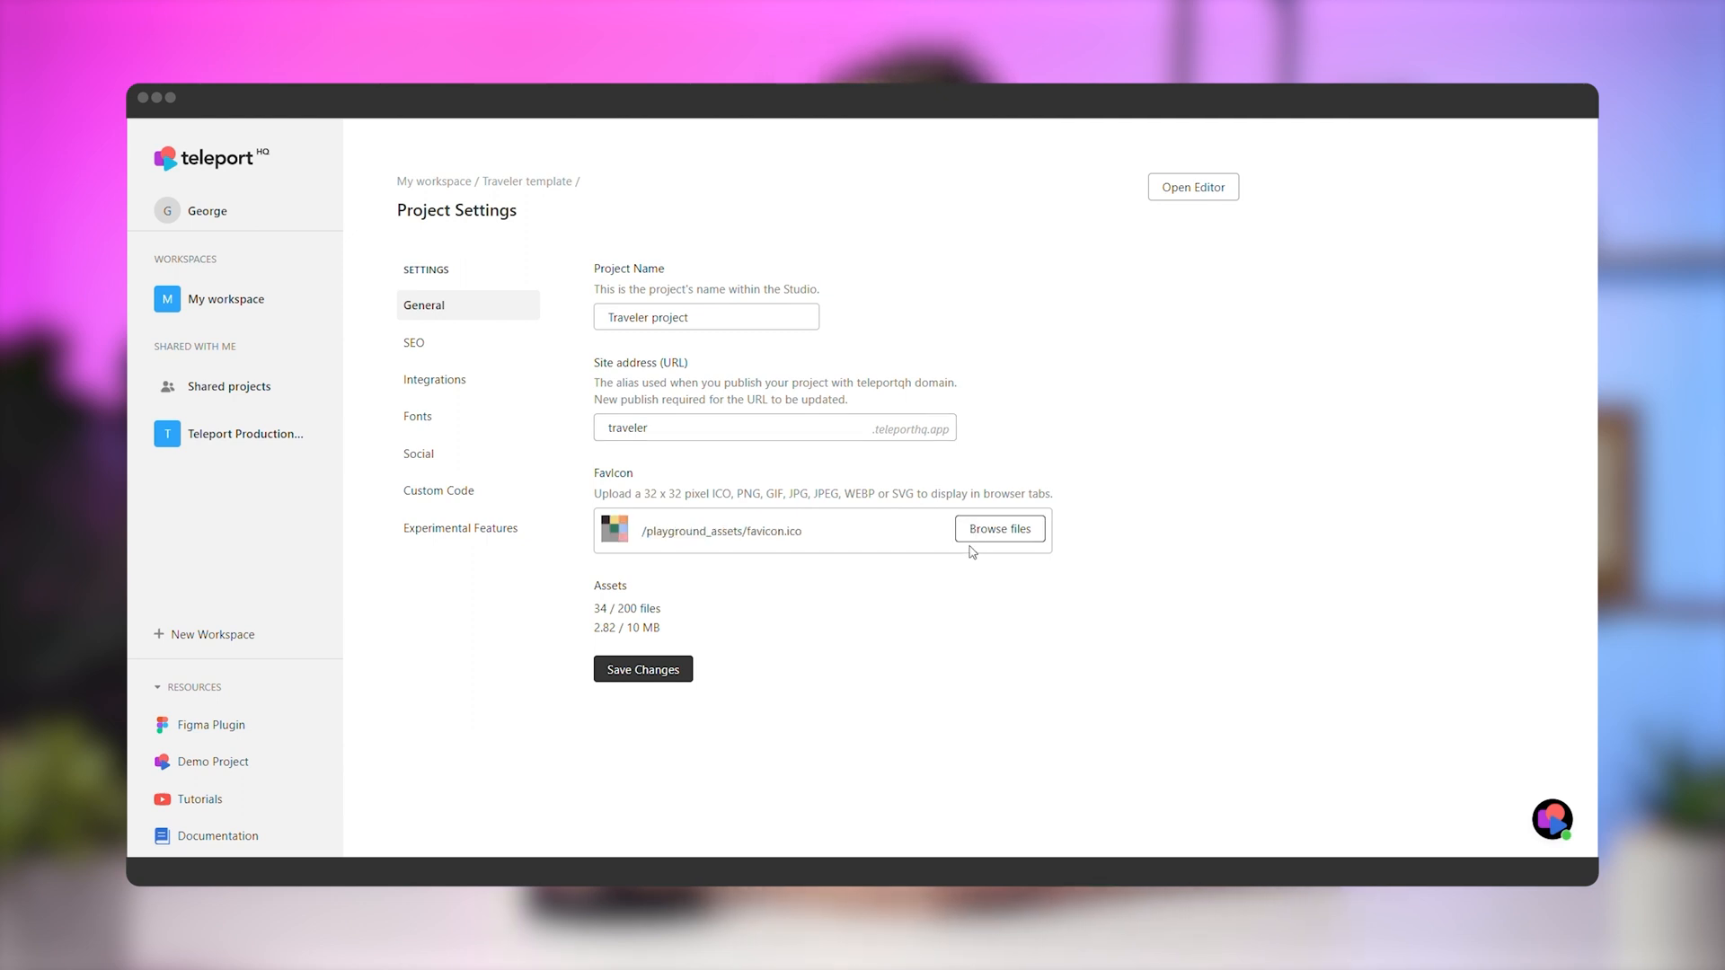
pyautogui.click(643, 668)
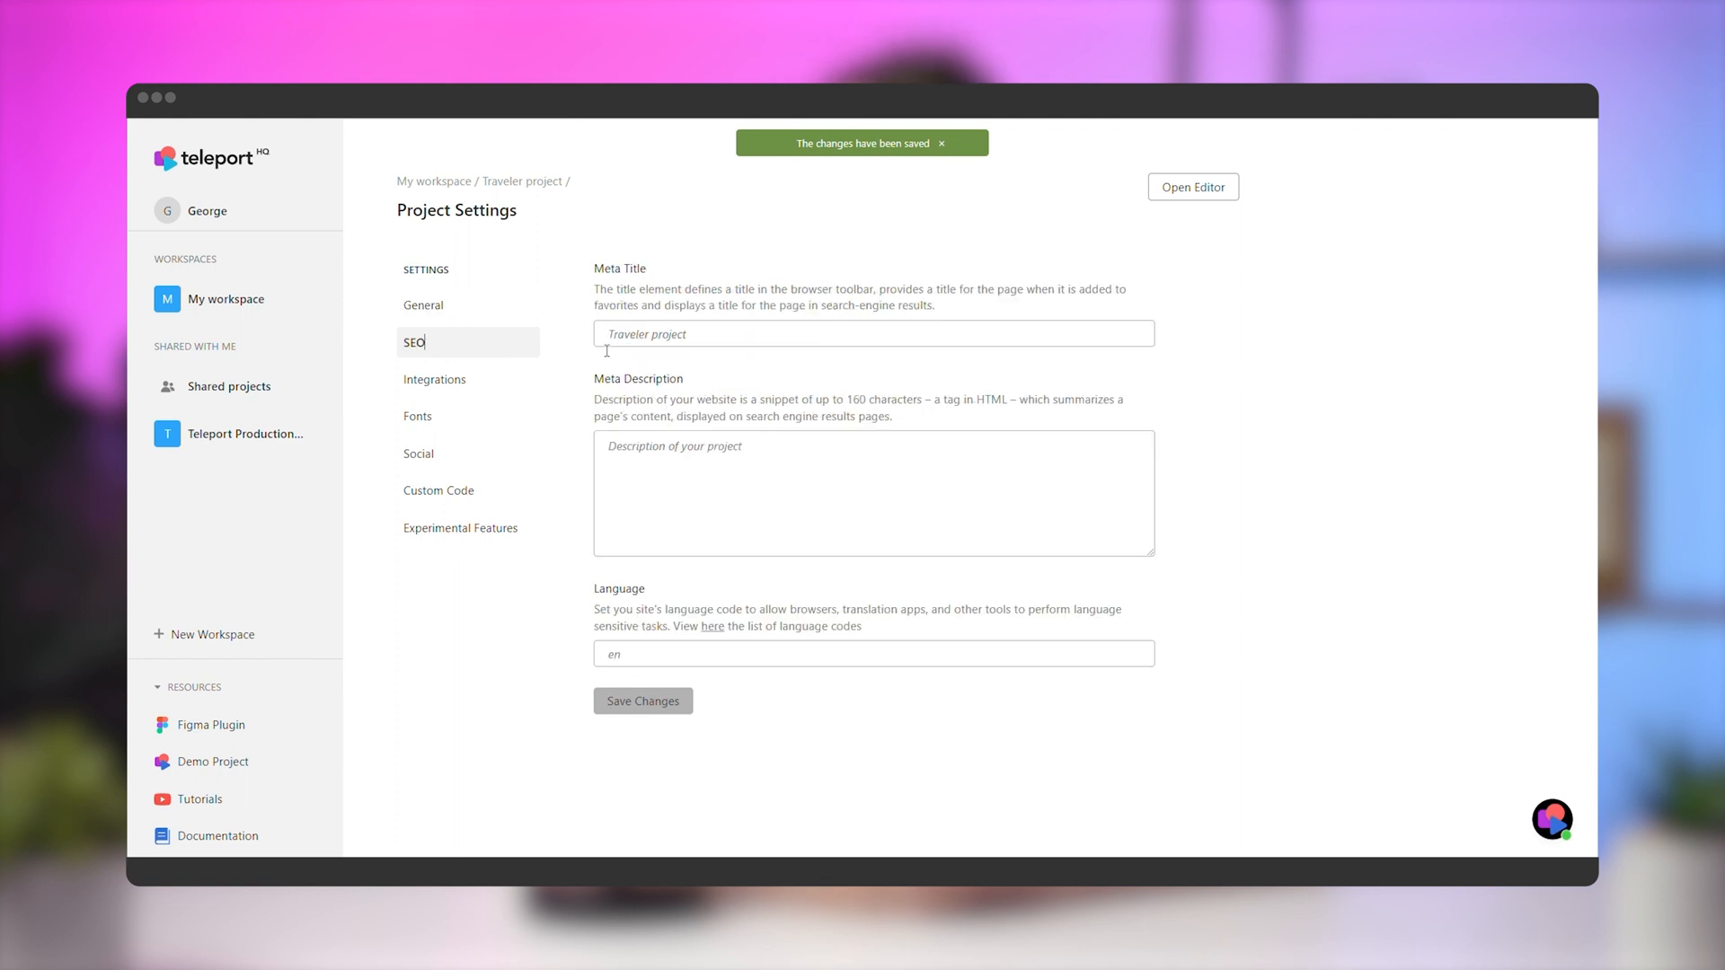
# Save the meta title 'See the world like a local | Traveler' with a meta description, then return to the editor.
pyautogui.write('See the world like a local')
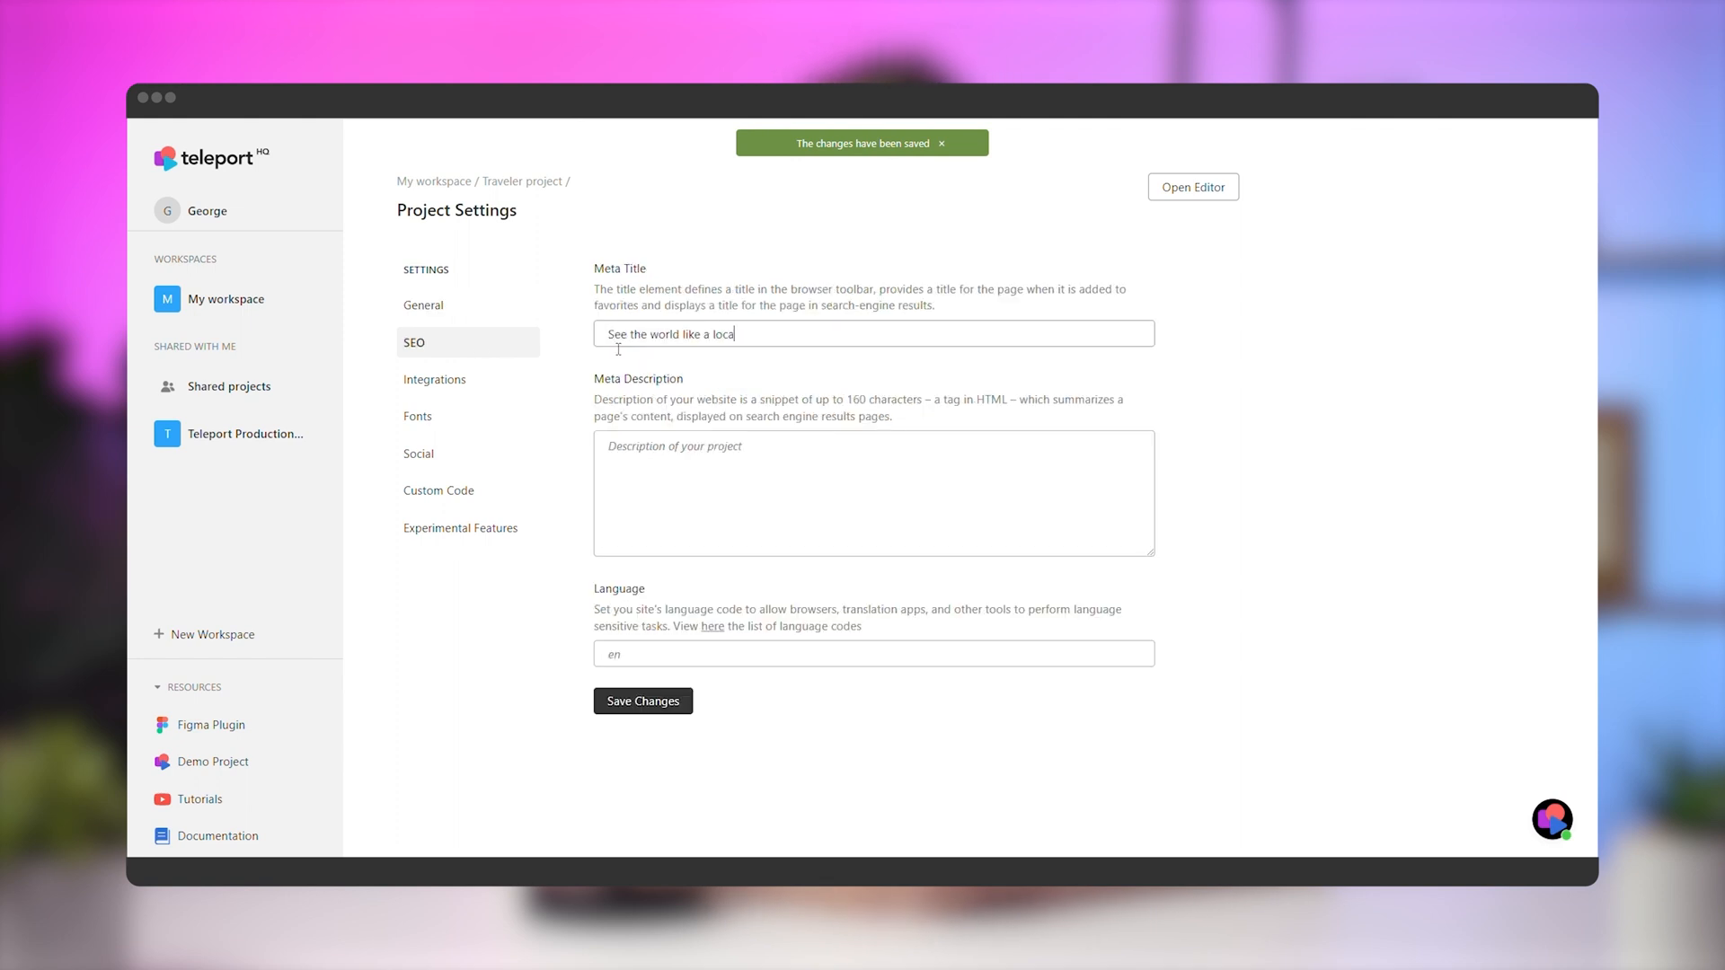
pyautogui.write('| Traveler')
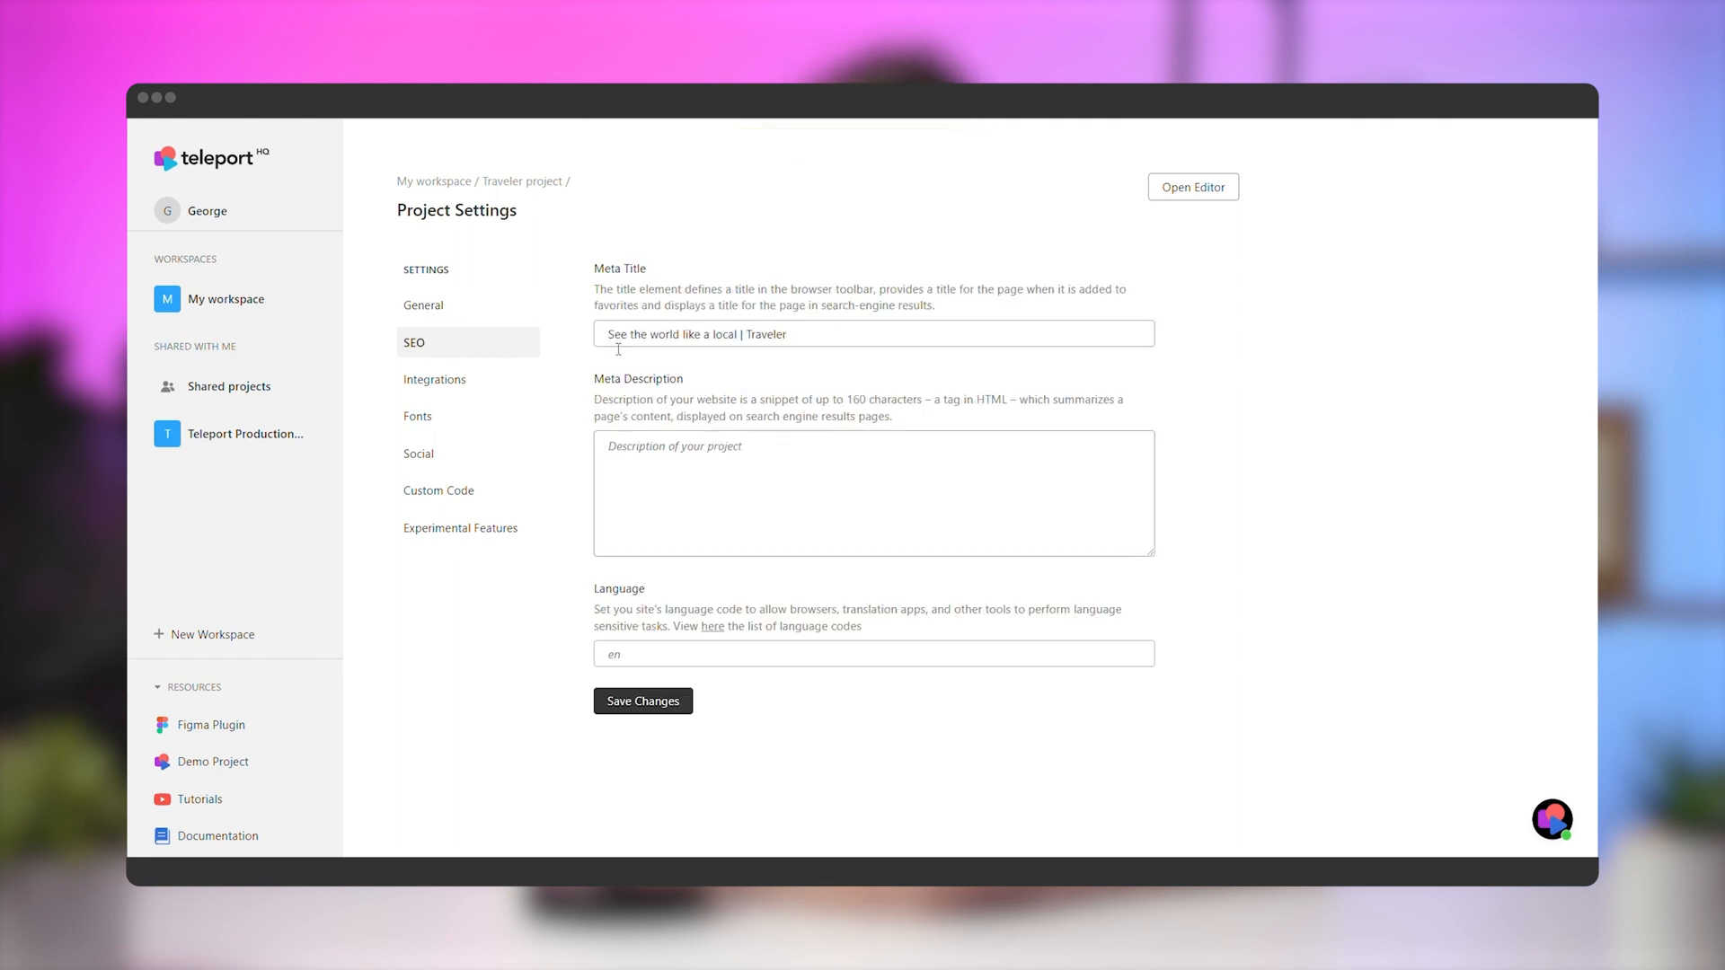
pyautogui.click(643, 700)
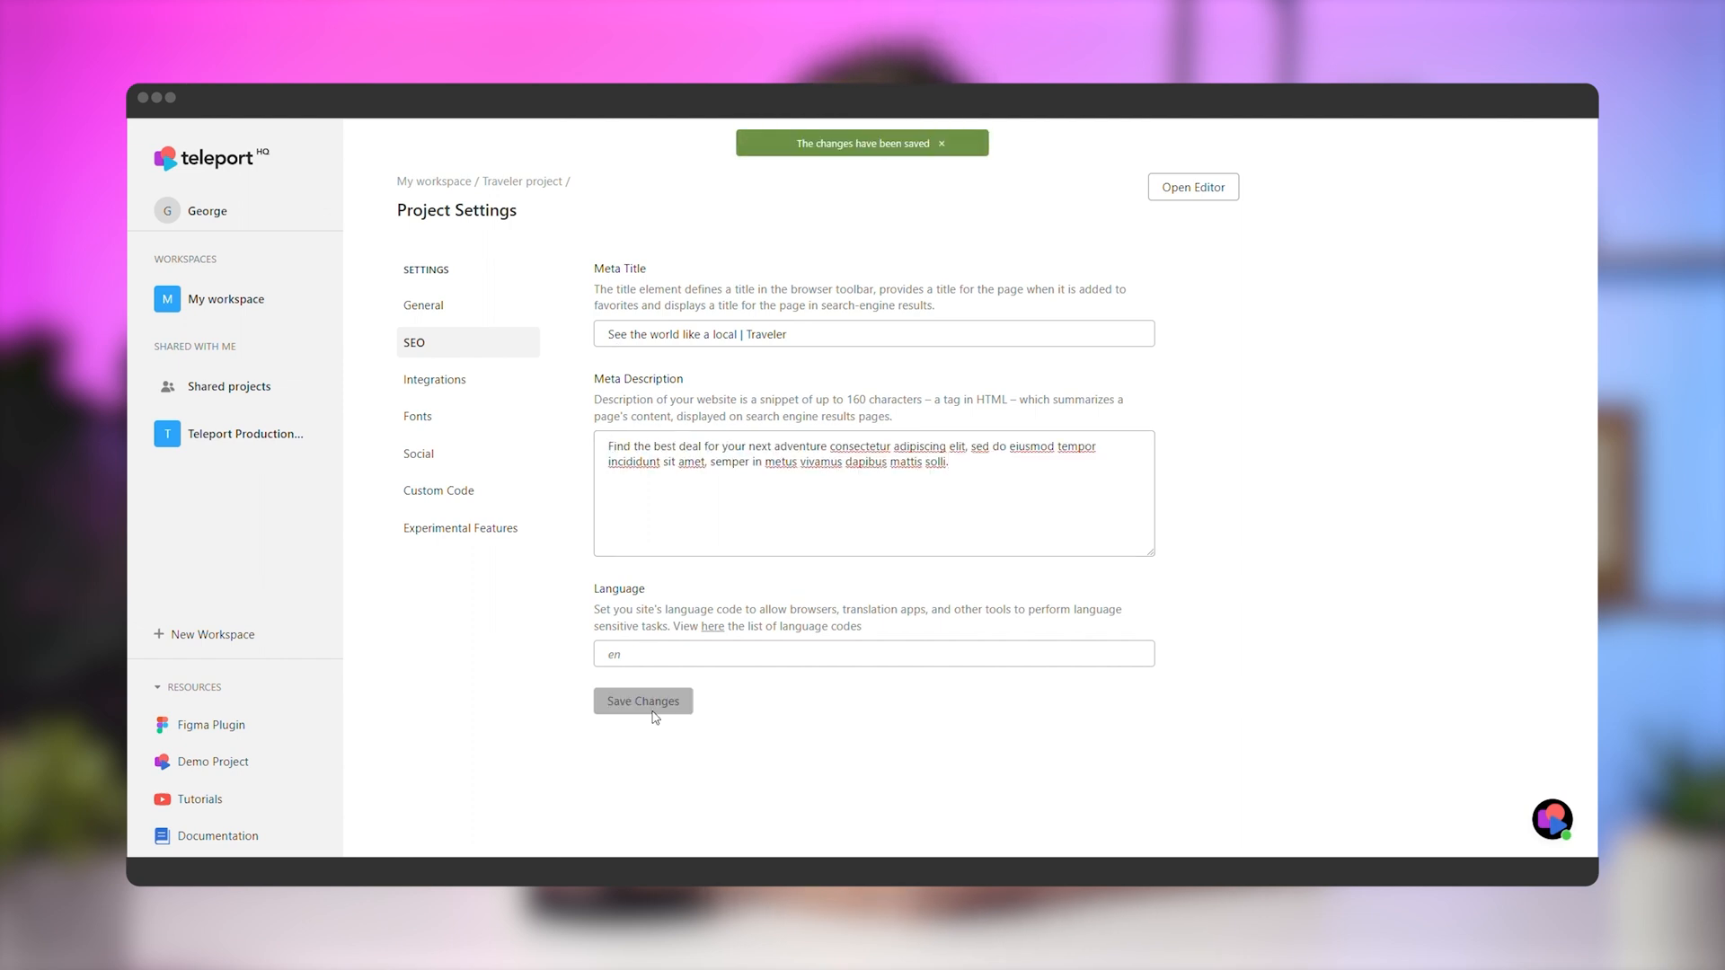
pyautogui.click(438, 491)
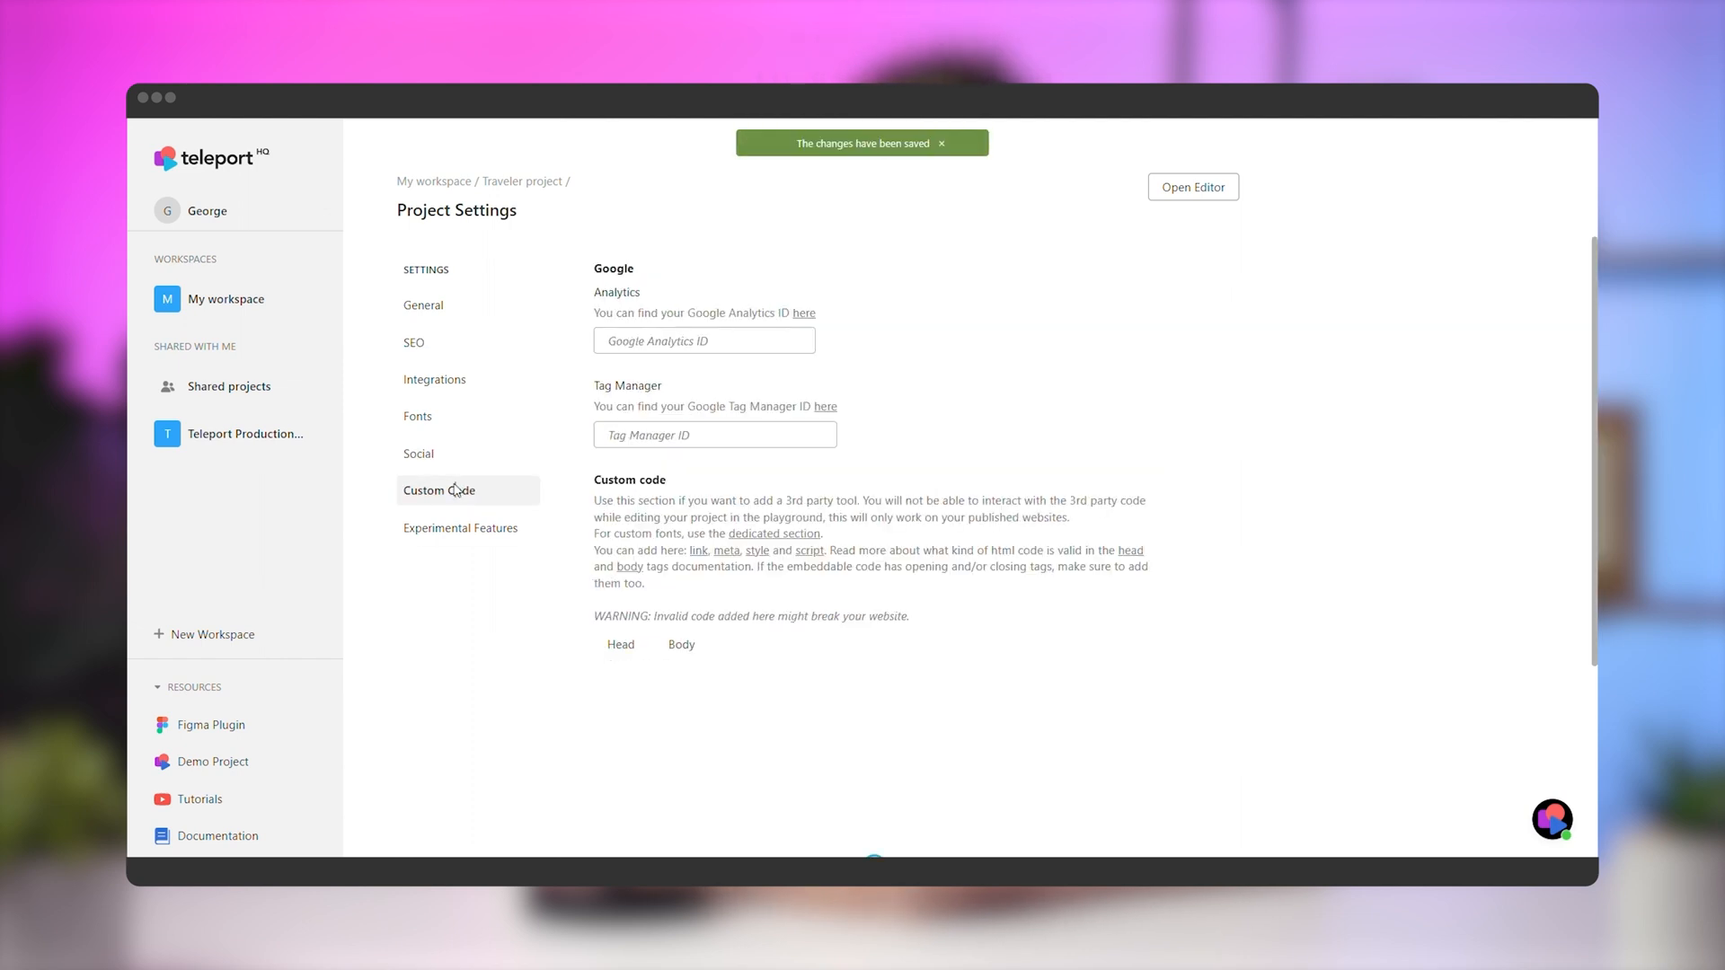
pyautogui.click(1191, 187)
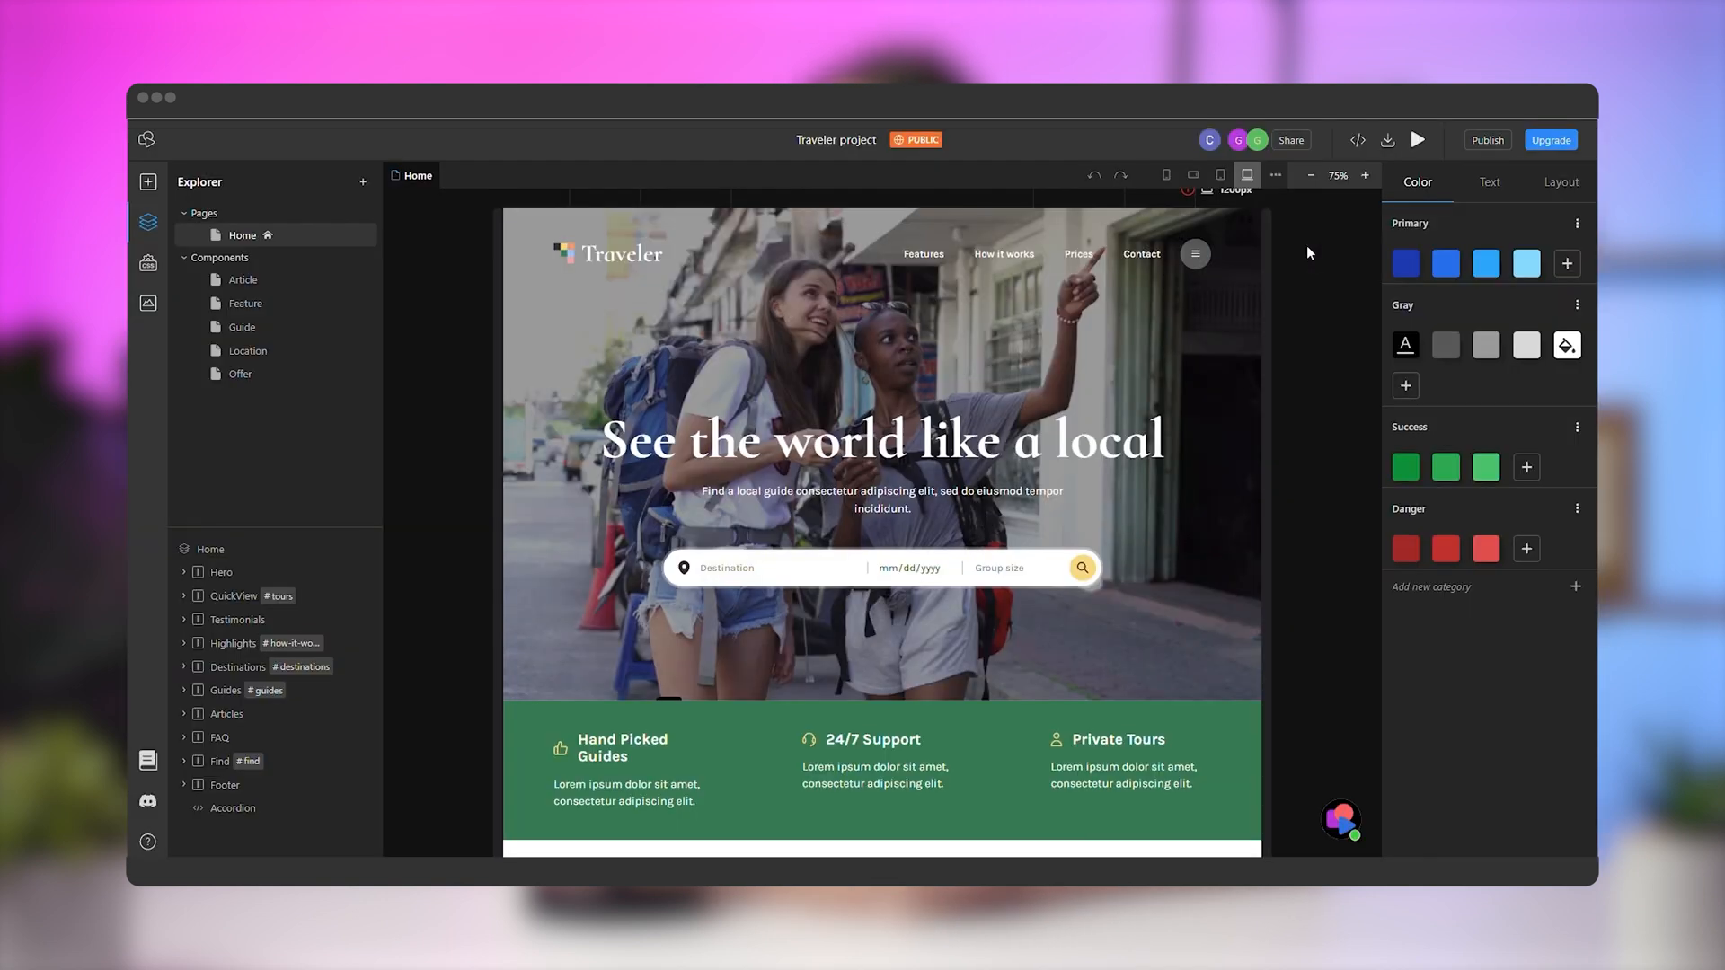
pyautogui.moveTo(1320, 272)
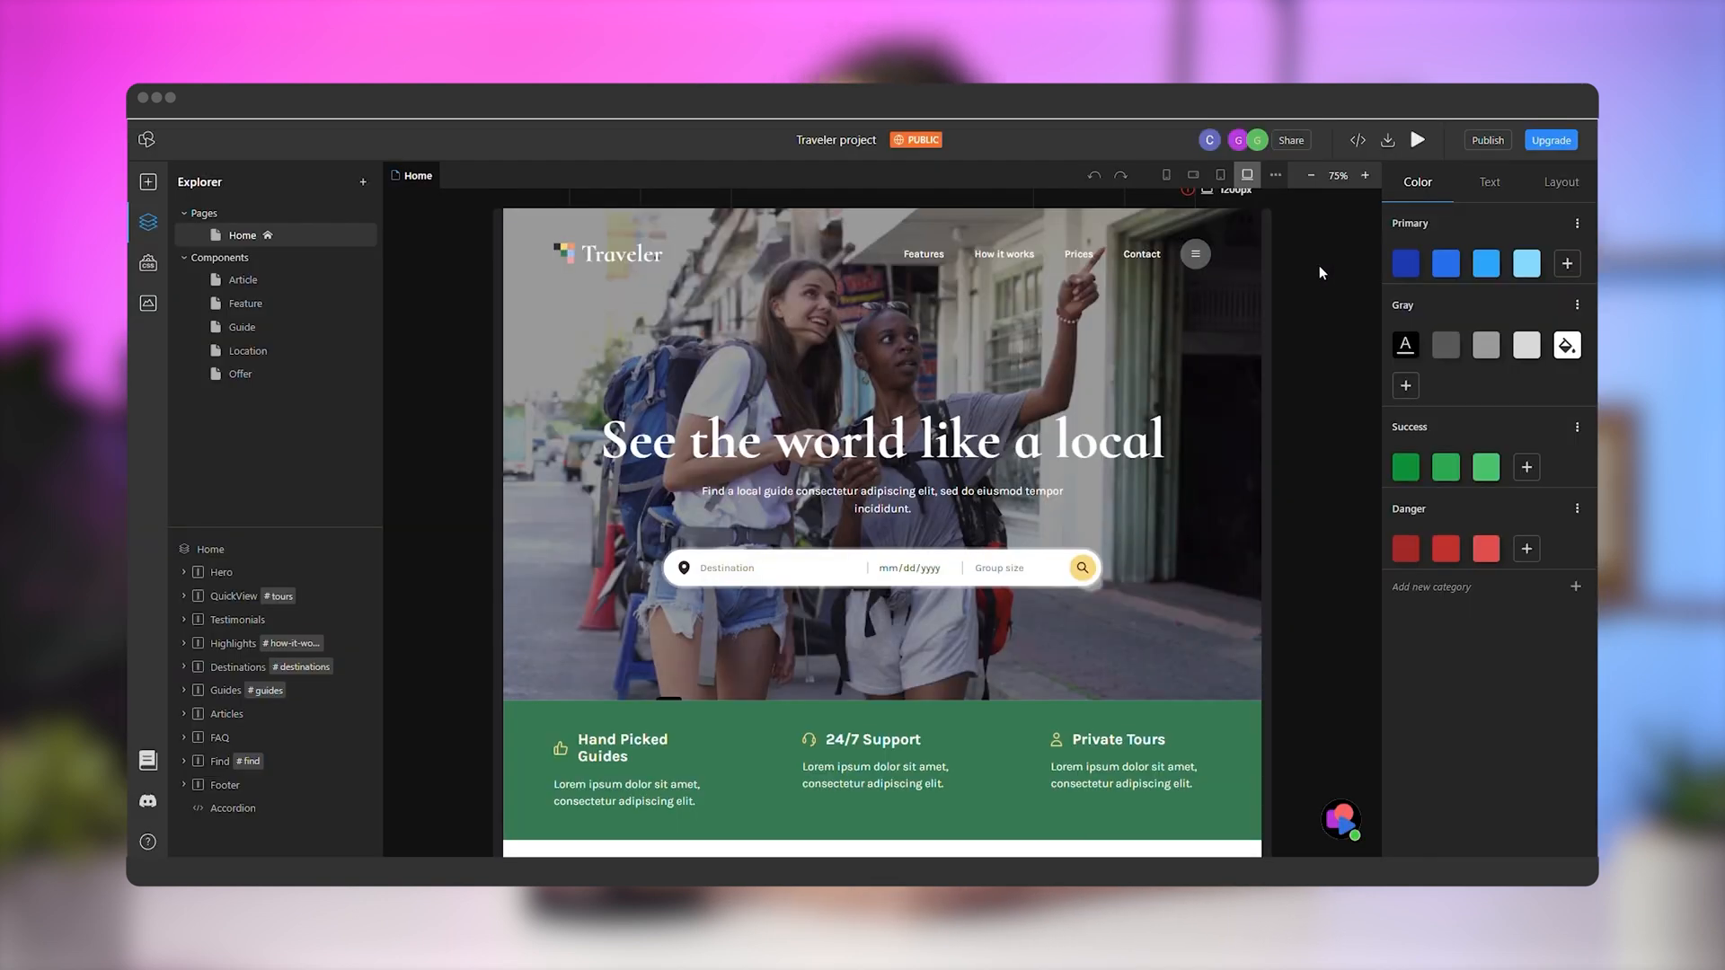
# Publish the site to the TeleportHQ domain and view it live at traveler.teleporthq.app.
pyautogui.click(1486, 140)
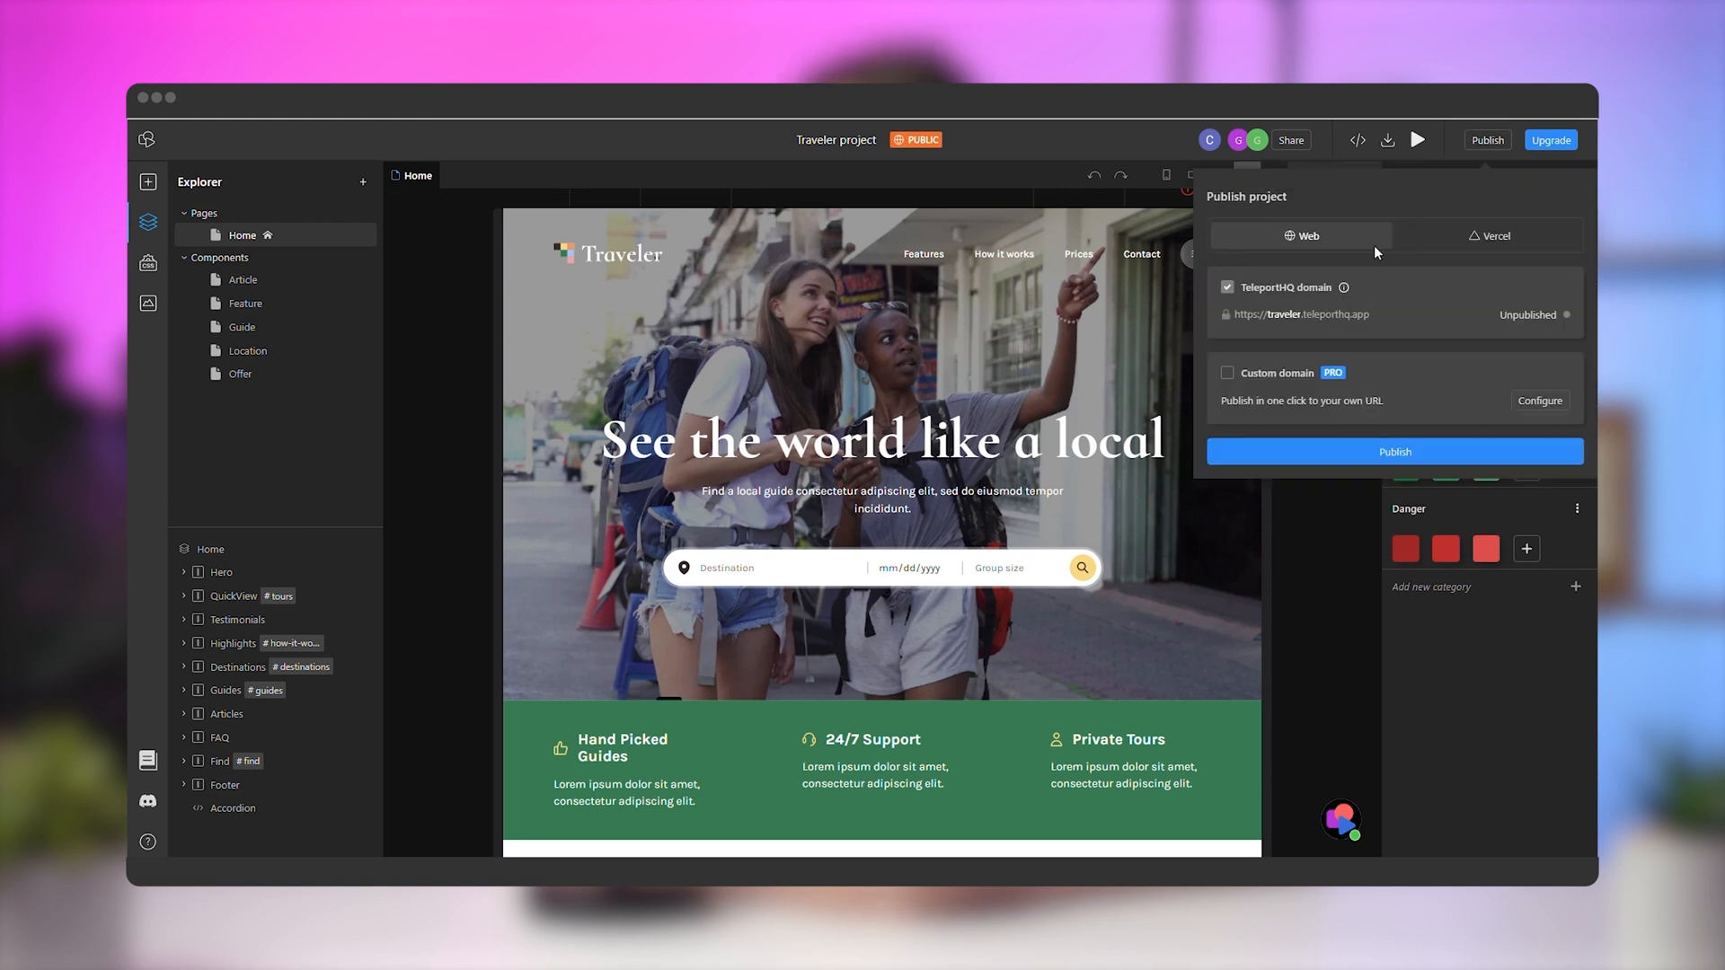
pyautogui.moveTo(1387, 356)
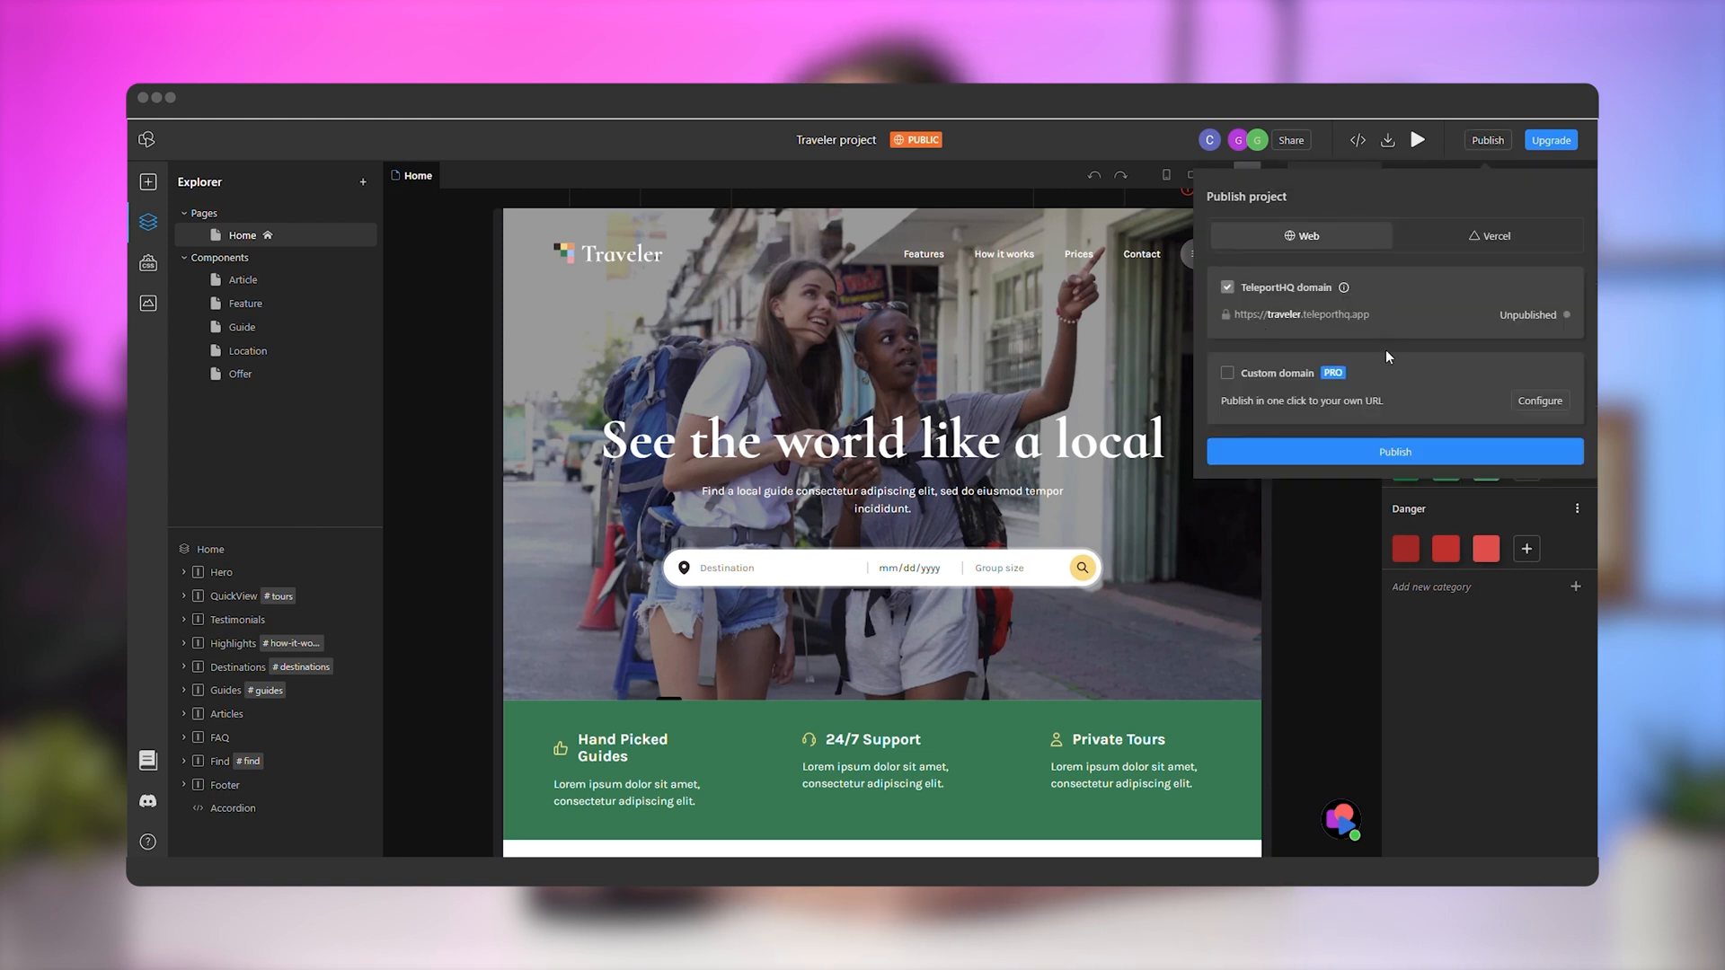
pyautogui.click(1394, 450)
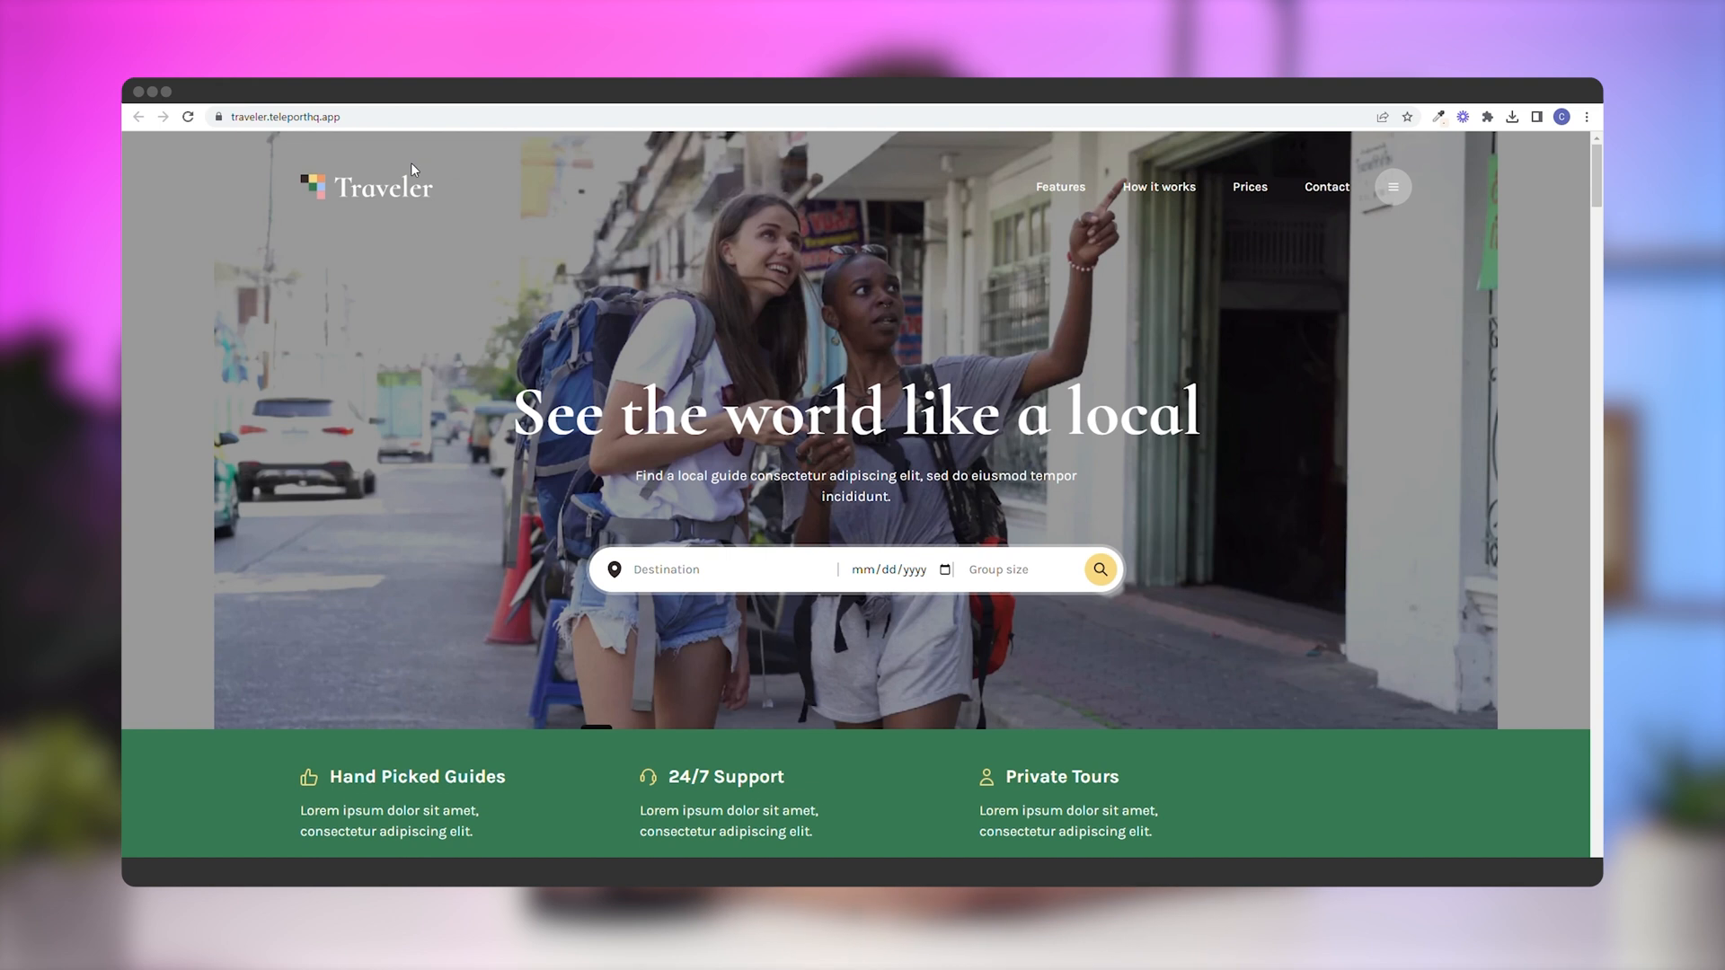
pyautogui.click(284, 117)
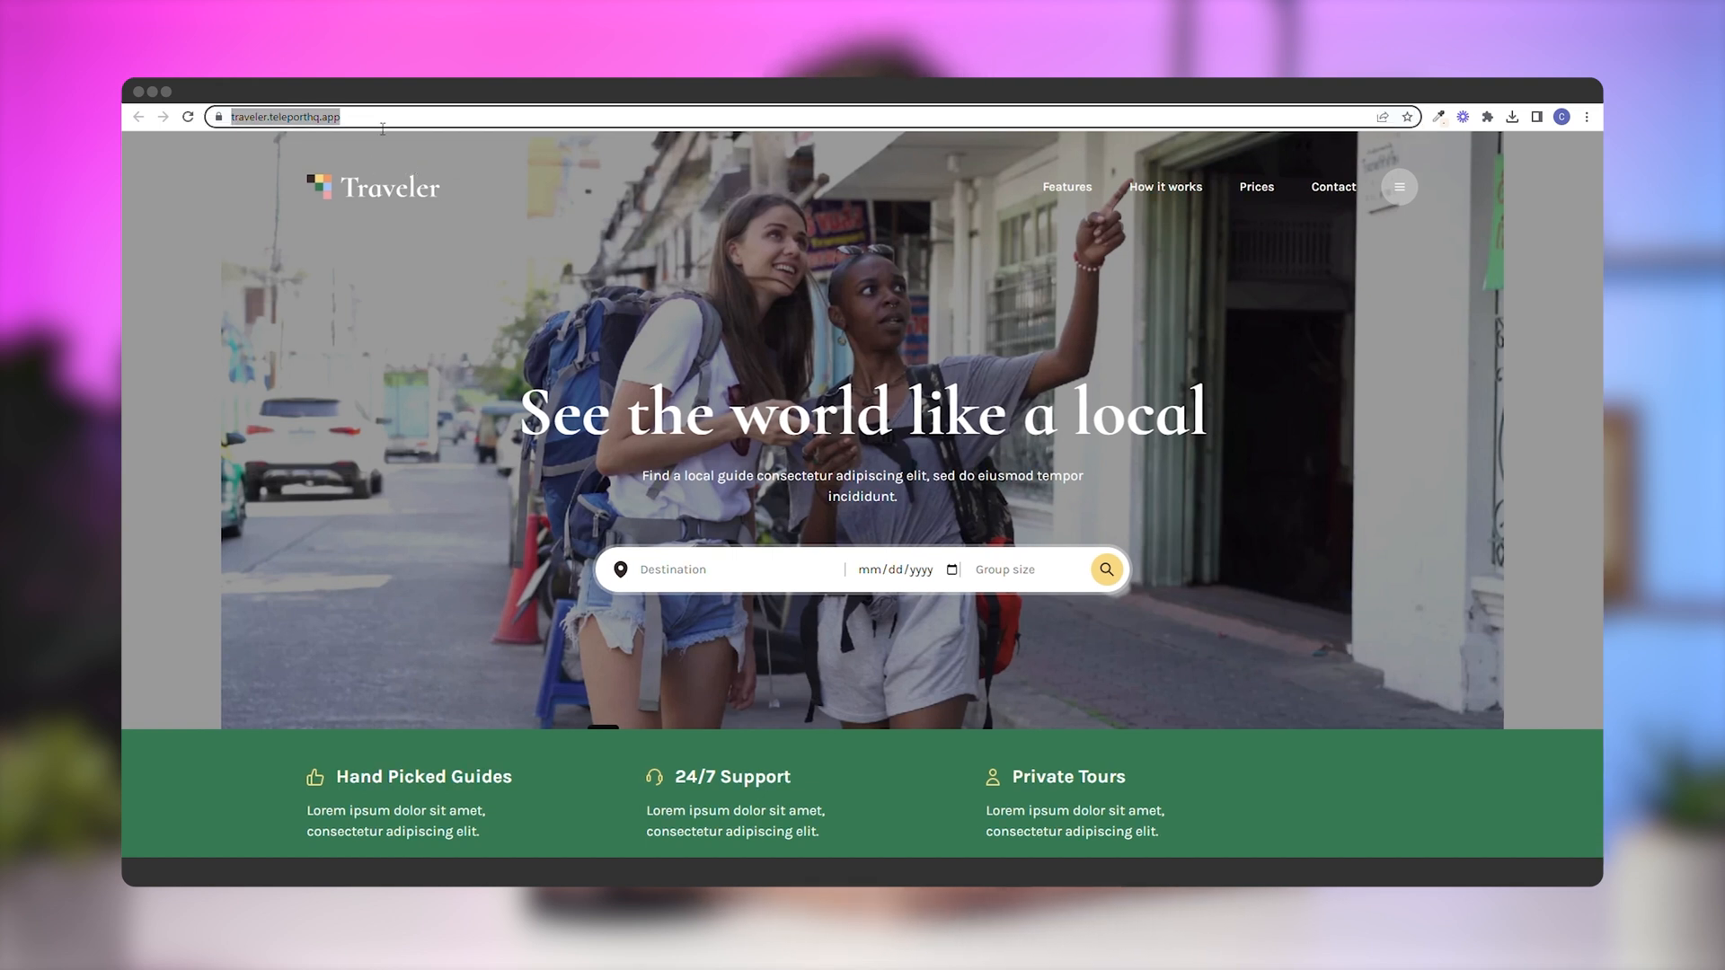